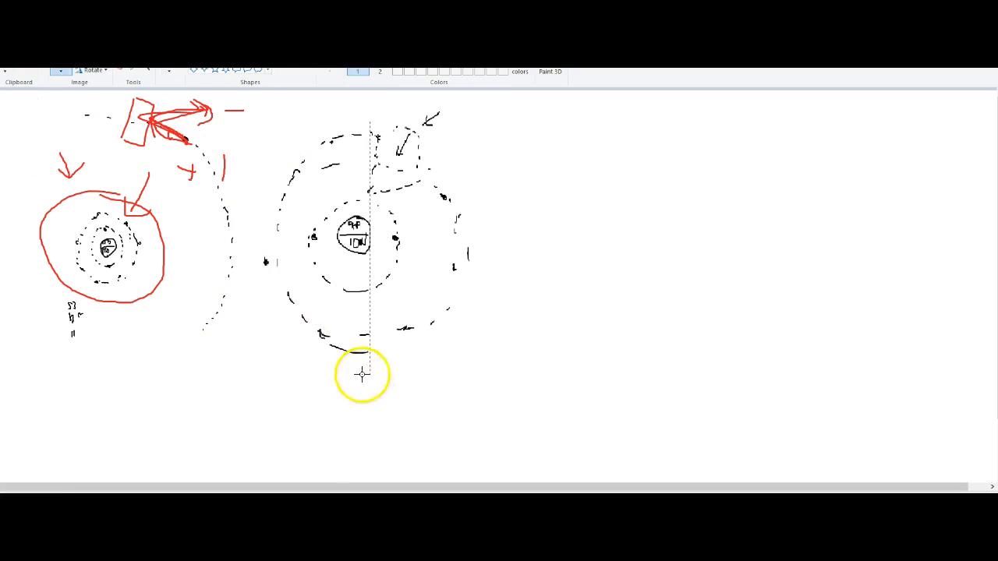
# Step: Select the right-hand atom sketch with a rectangular selection box
pyautogui.moveTo(361, 374); pyautogui.dragTo(527, 315)
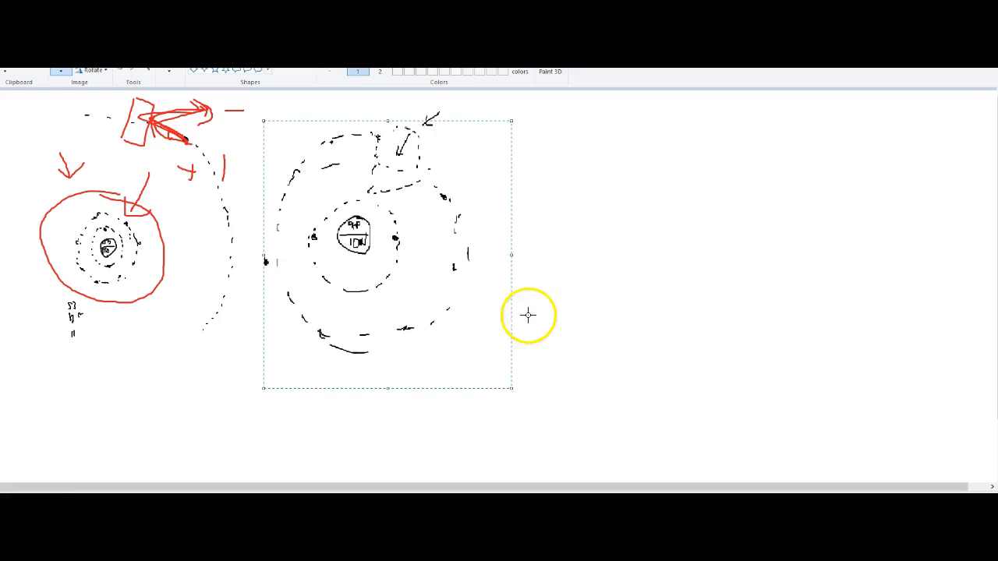
pyautogui.moveTo(374, 138)
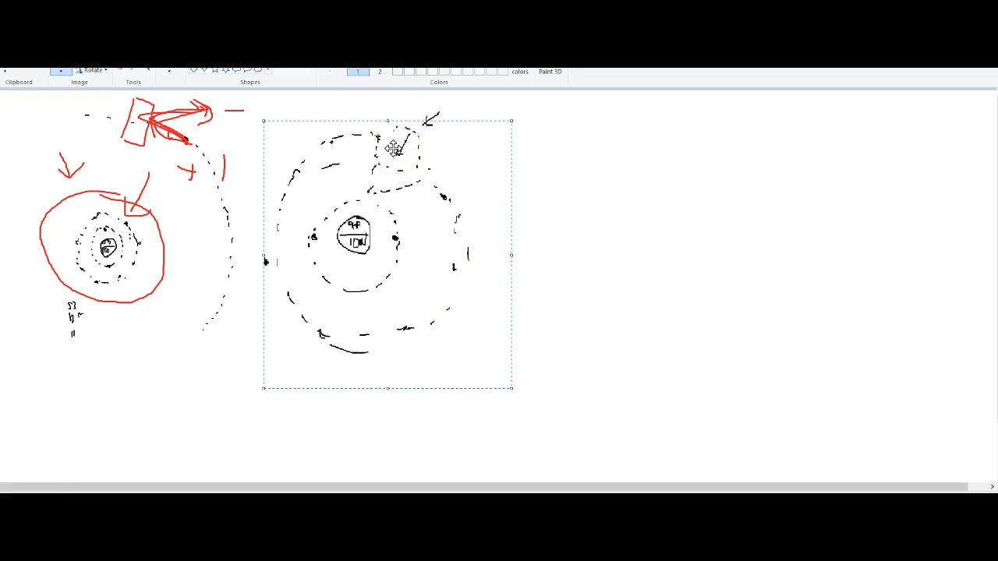
pyautogui.moveTo(446, 140)
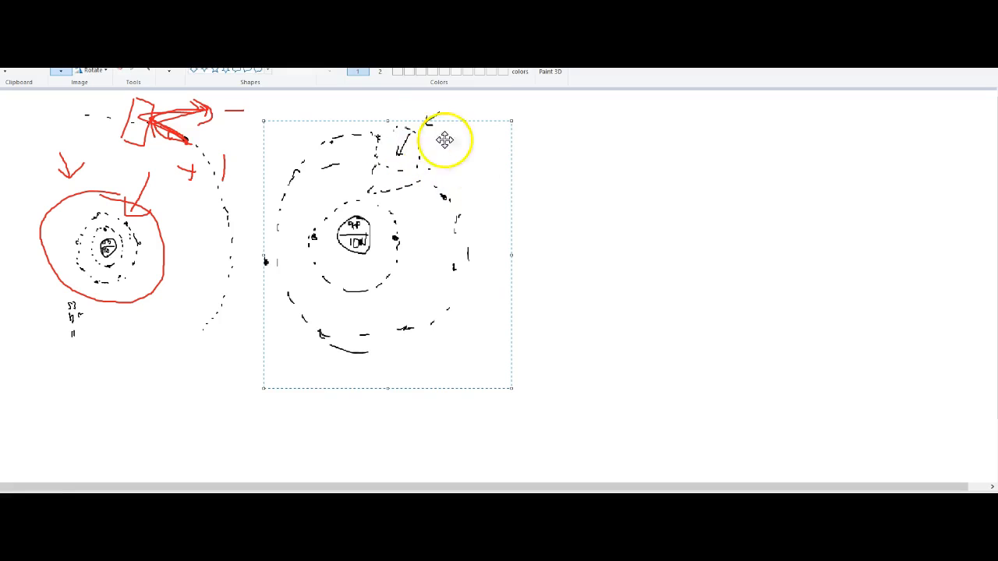
pyautogui.moveTo(438, 201)
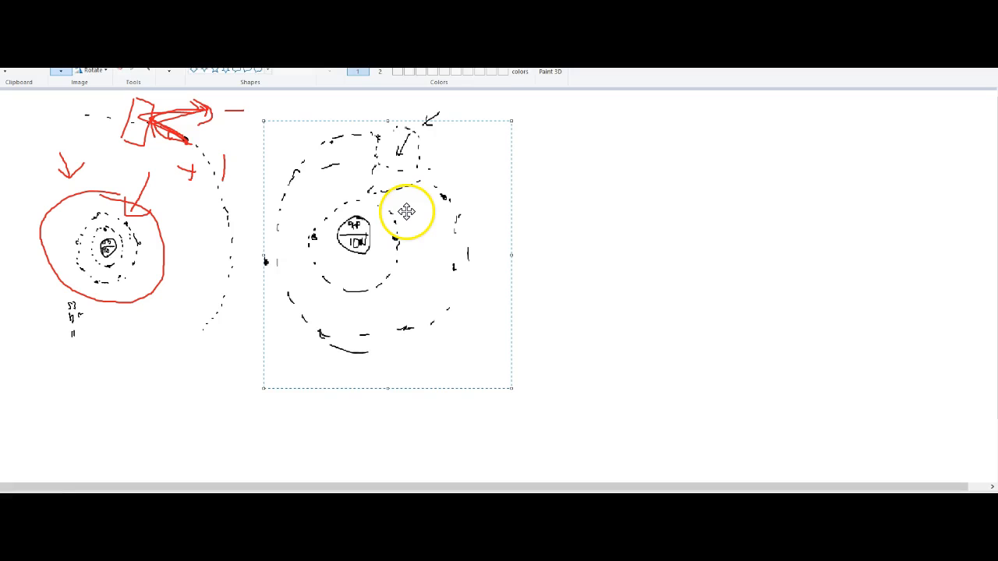
pyautogui.moveTo(491, 414)
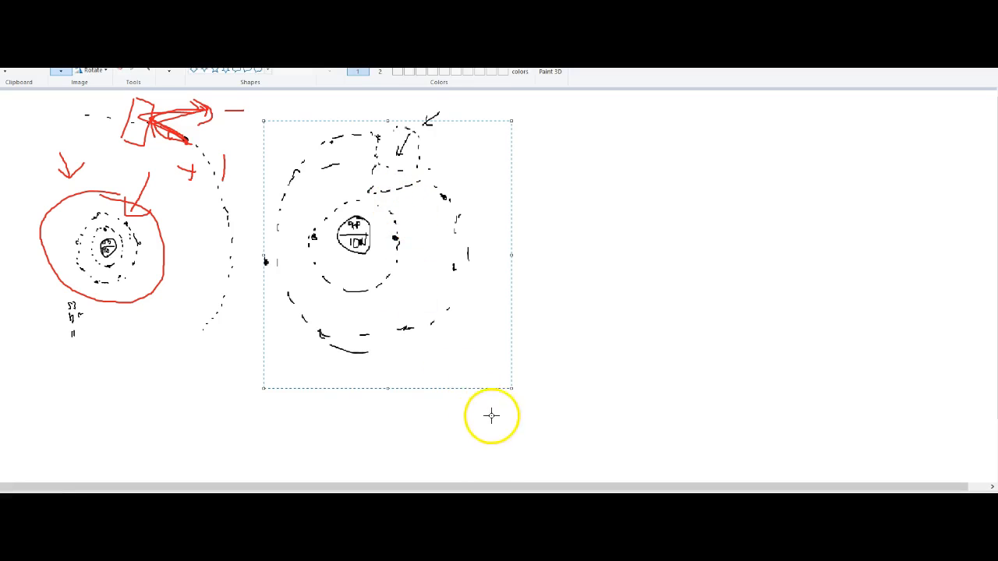
pyautogui.moveTo(457, 286)
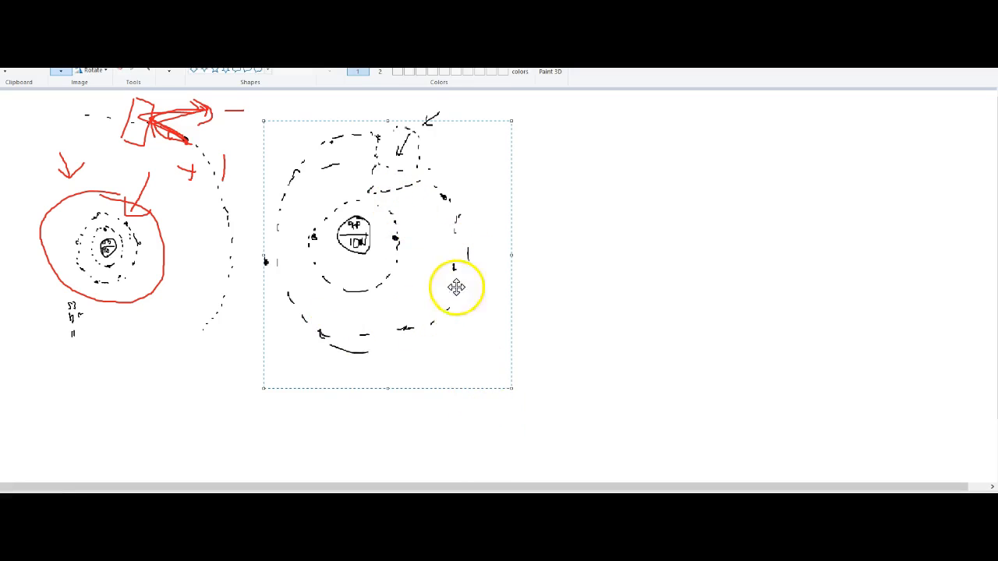
pyautogui.moveTo(465, 345)
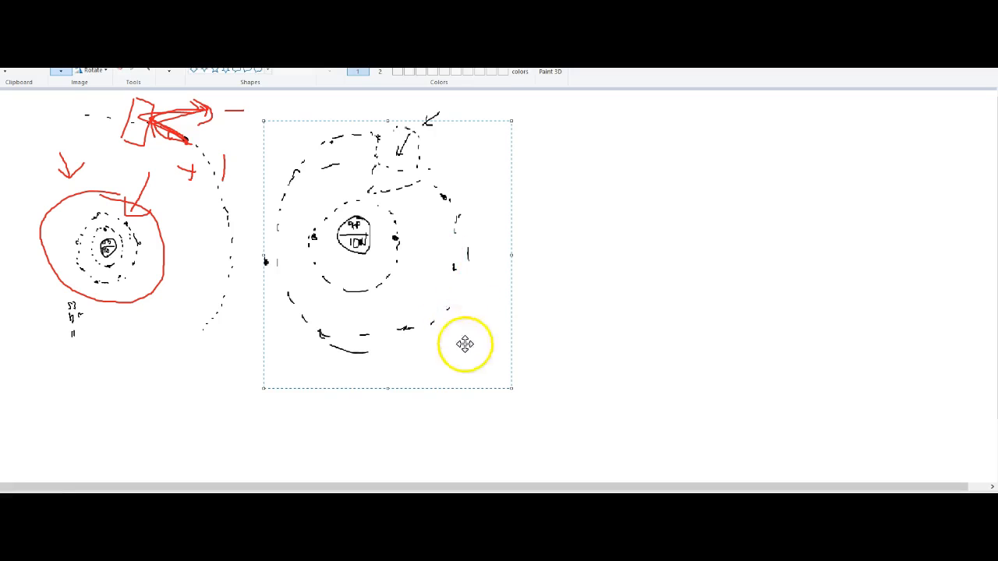
pyautogui.moveTo(386, 315)
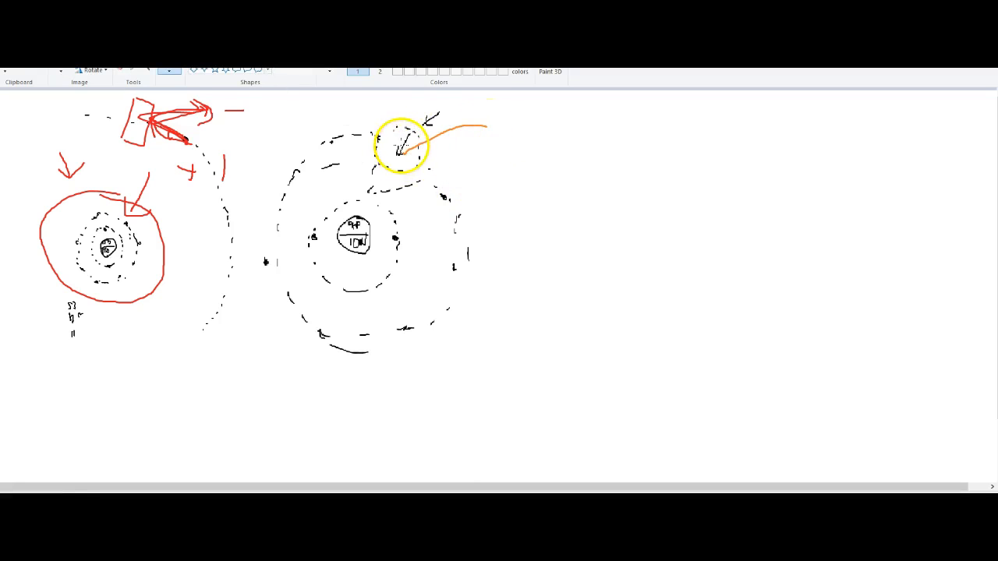
# Step: Draw orange arrows and marks pointing at the larger atom's top electron
pyautogui.moveTo(402, 144); pyautogui.dragTo(429, 187)
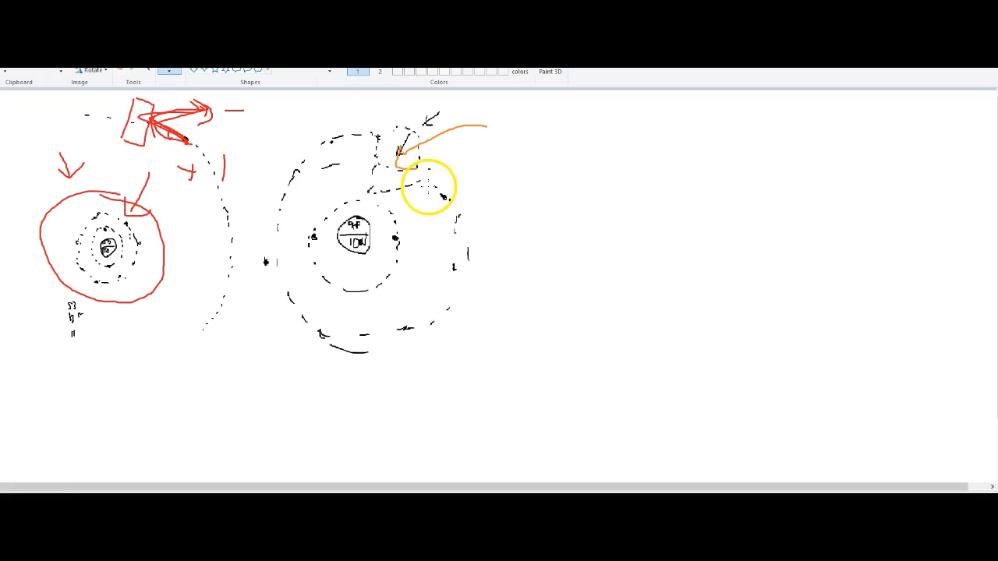
pyautogui.moveTo(471, 211)
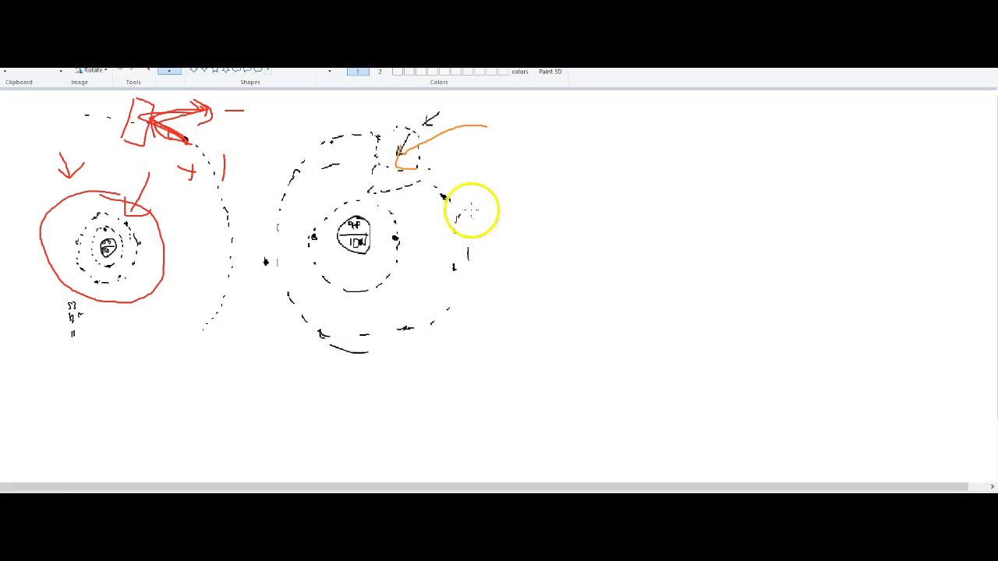
pyautogui.moveTo(368, 159)
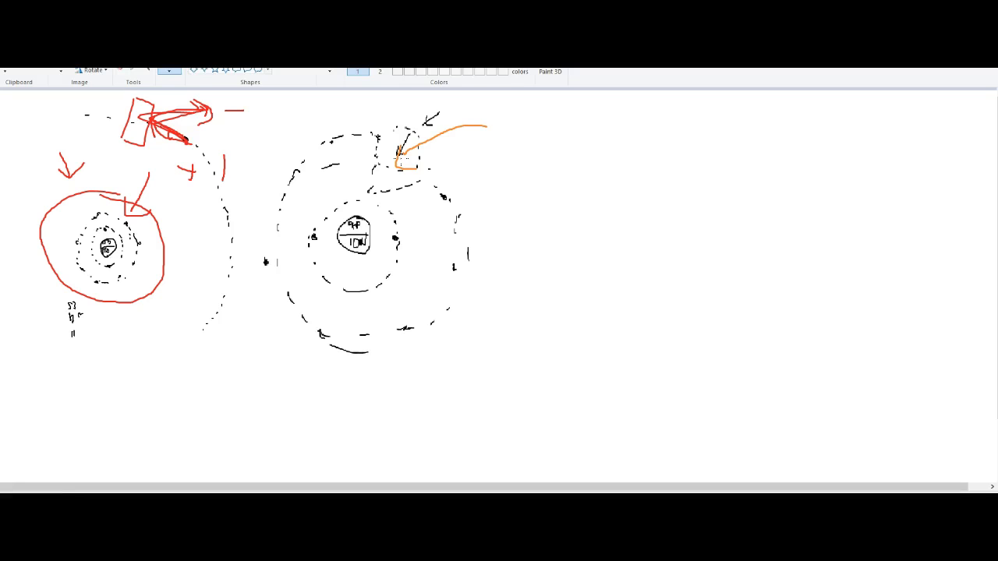
pyautogui.moveTo(359, 140); pyautogui.dragTo(418, 183)
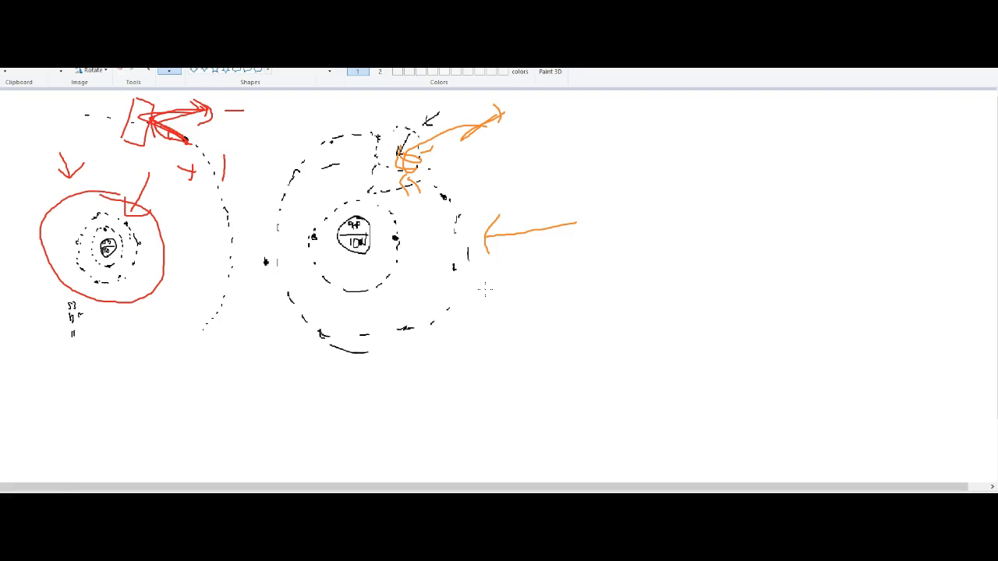
pyautogui.moveTo(187, 168); pyautogui.dragTo(234, 199)
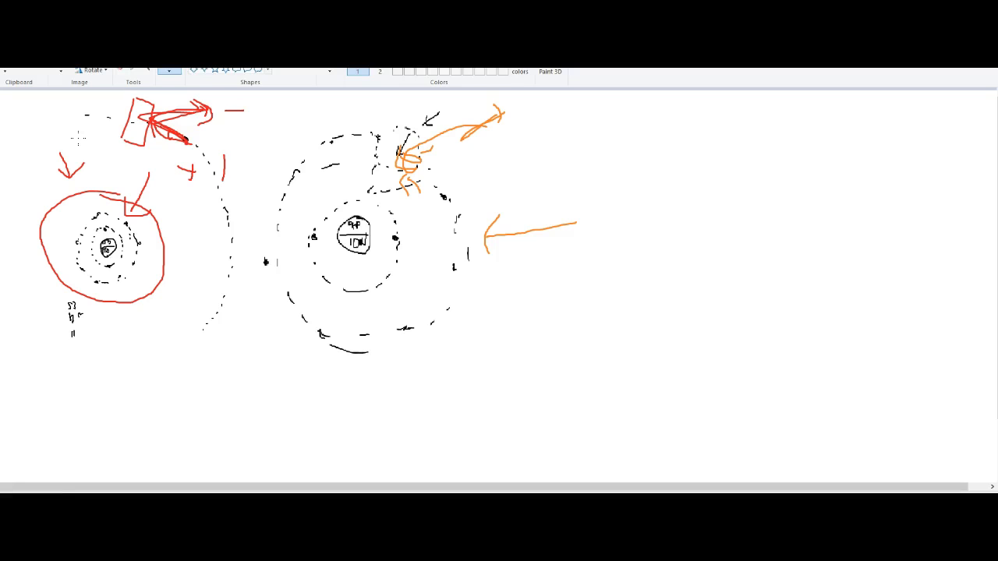
pyautogui.moveTo(100, 327)
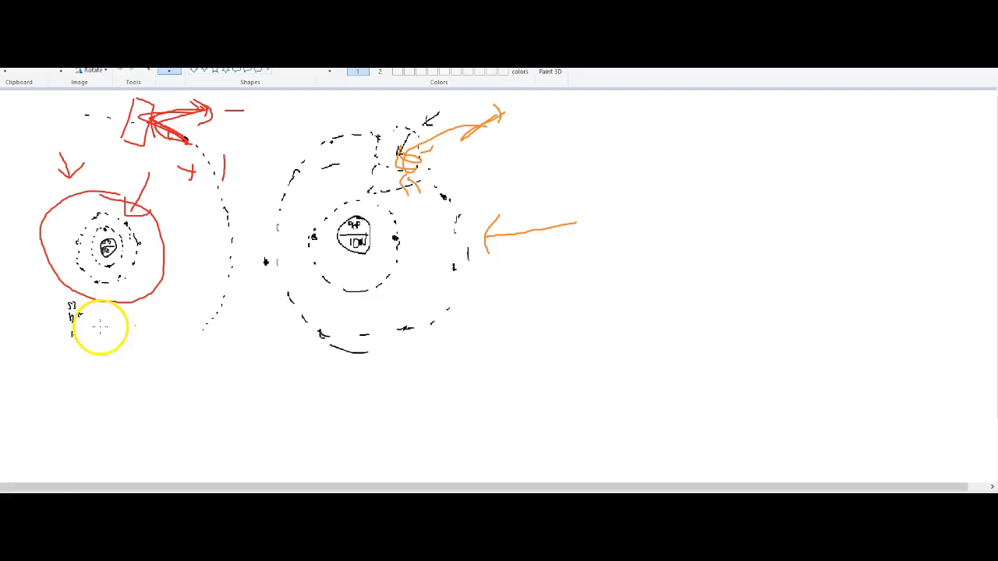
pyautogui.moveTo(243, 335)
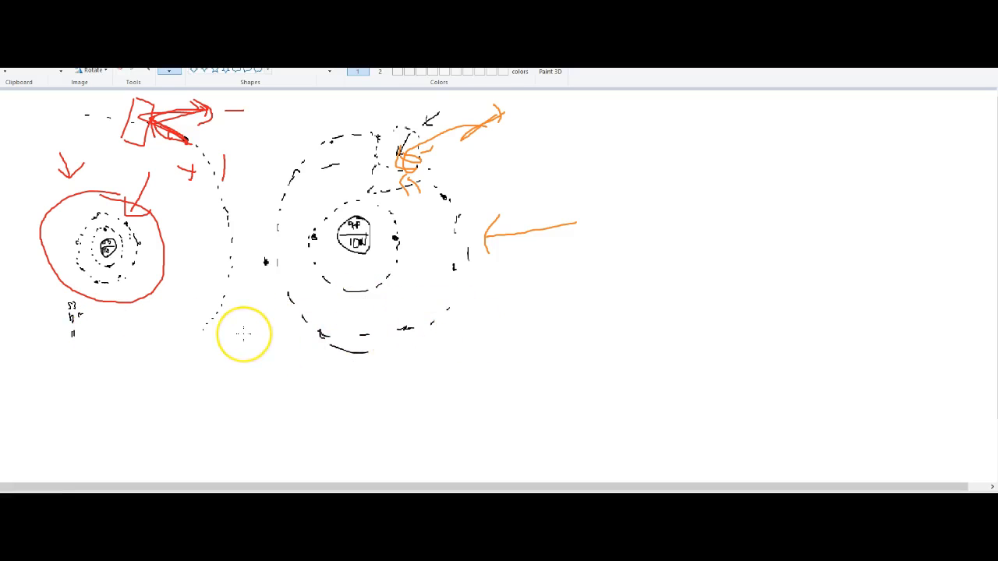
pyautogui.moveTo(243, 333)
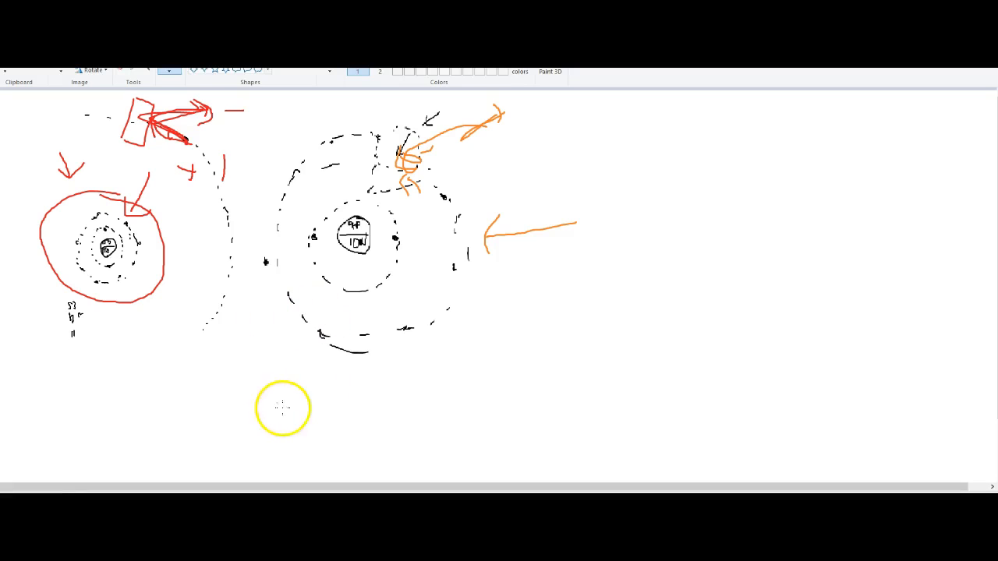
pyautogui.moveTo(240, 340)
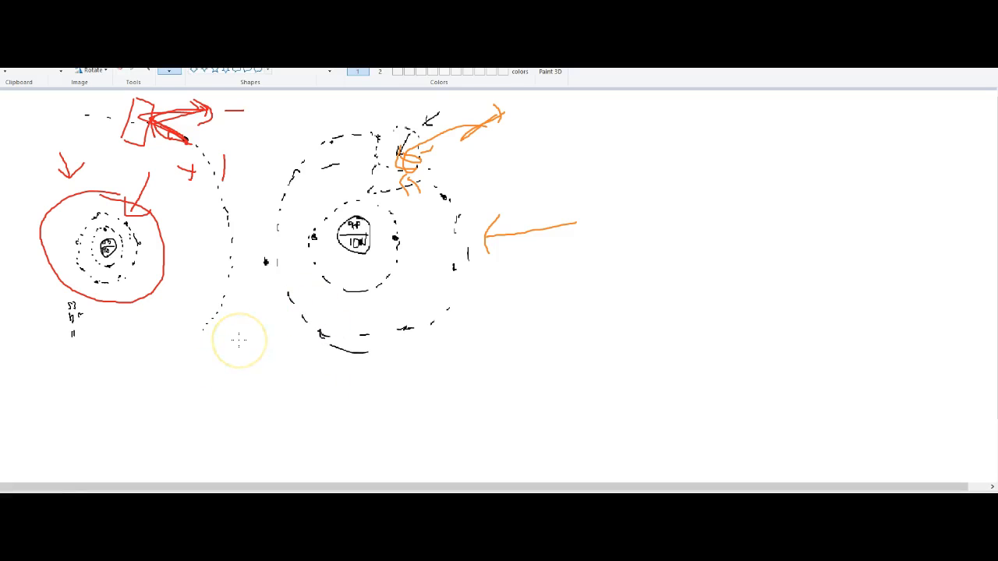
pyautogui.moveTo(240, 340)
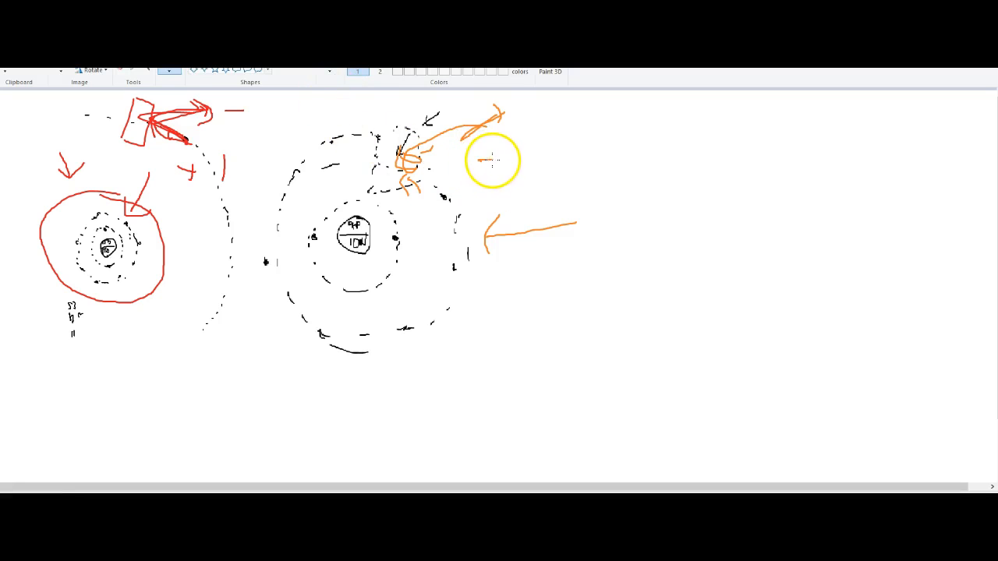
pyautogui.moveTo(506, 160)
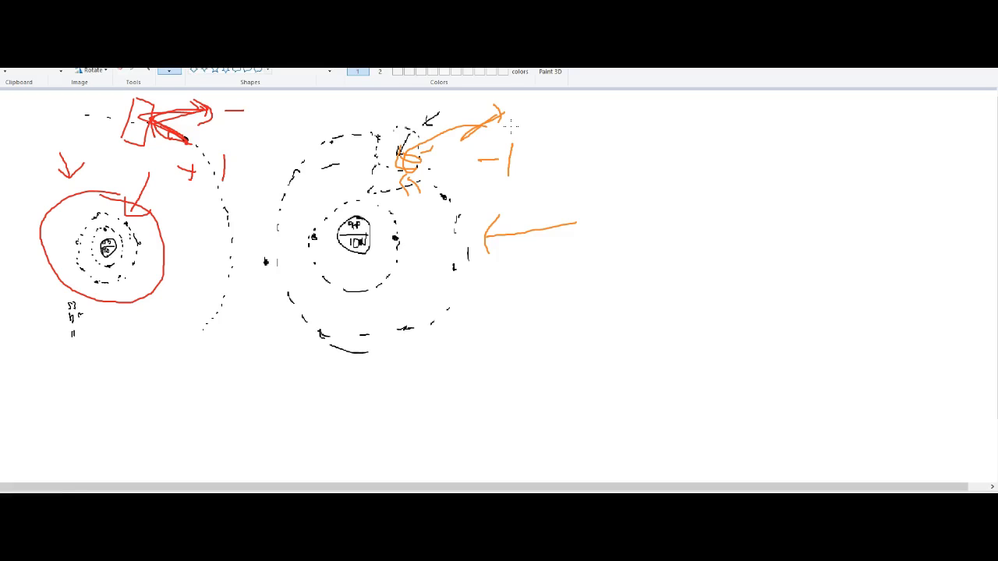
pyautogui.moveTo(574, 115)
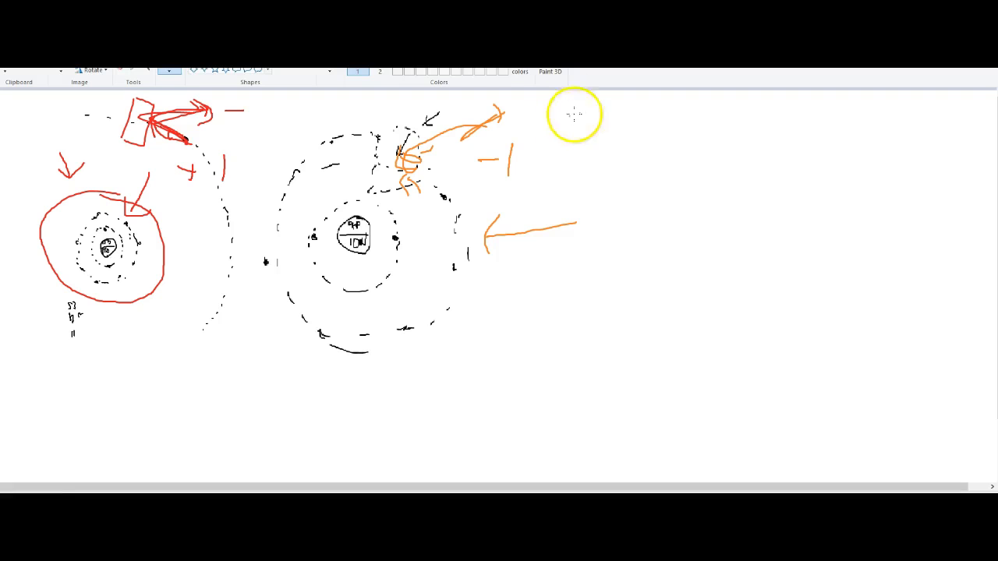
pyautogui.moveTo(576, 115)
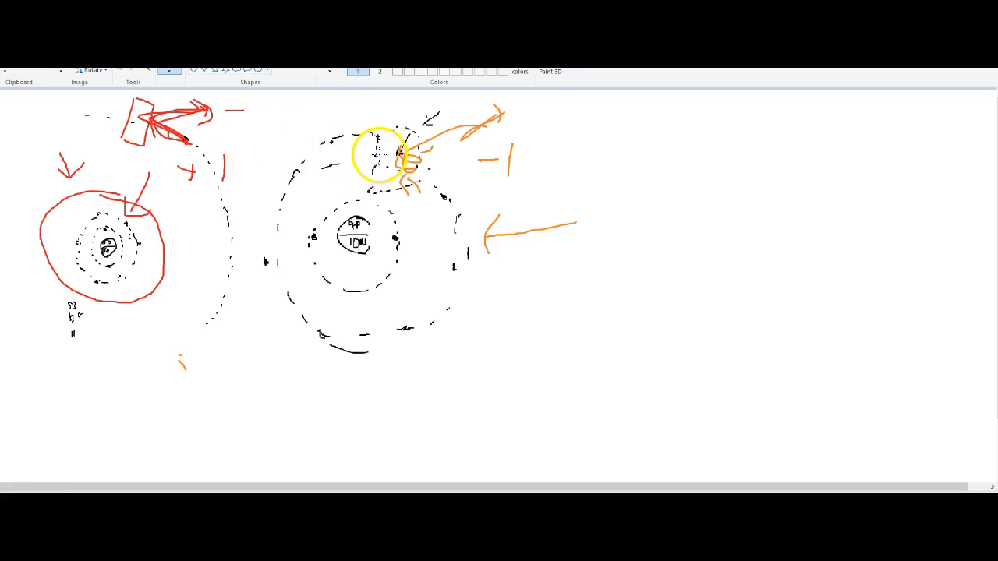
# Step: Mark the top outer-shell electron with orange arrows and curve a link over from the smaller atom
pyautogui.moveTo(381, 153); pyautogui.dragTo(418, 141)
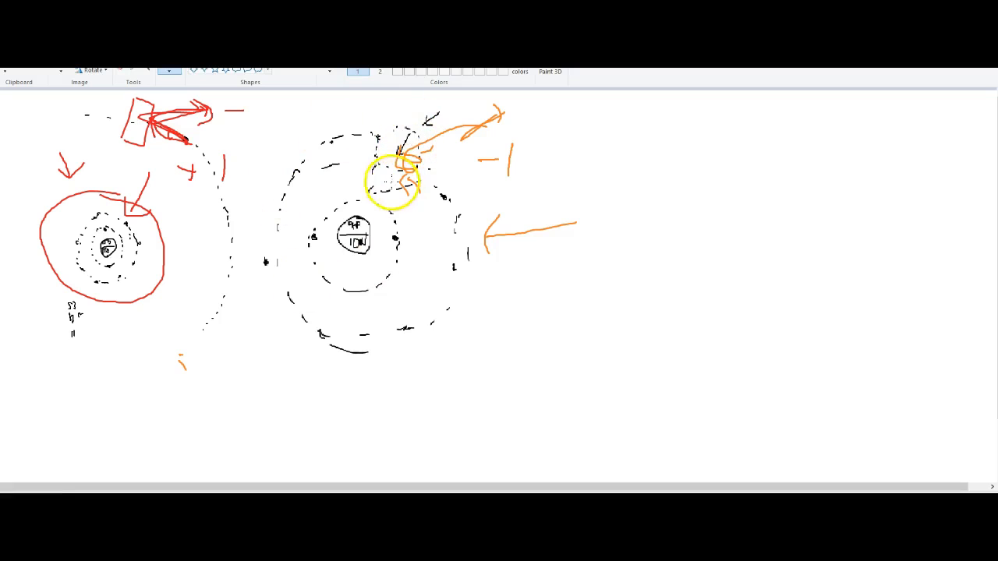
pyautogui.moveTo(390, 184); pyautogui.dragTo(418, 127)
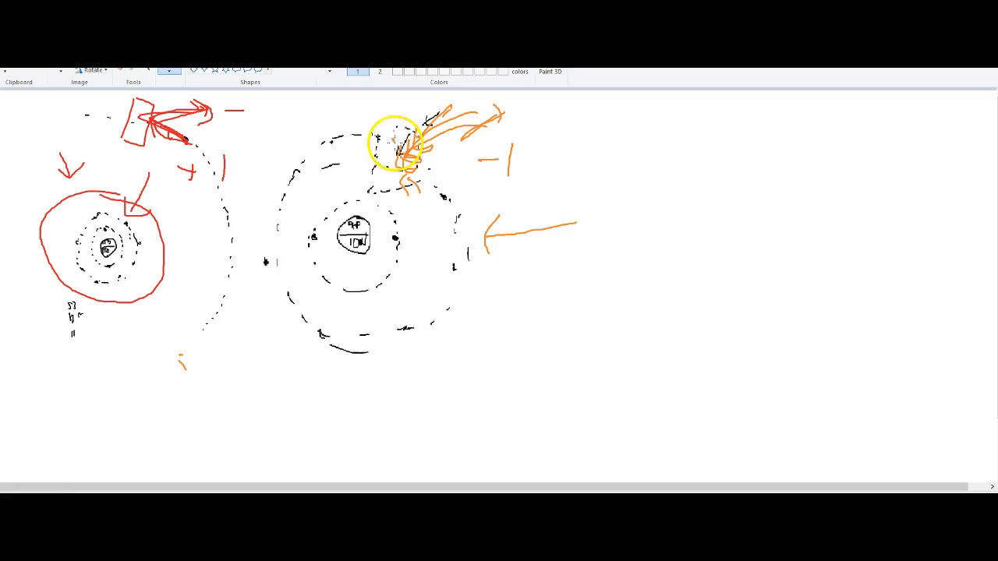
pyautogui.moveTo(328, 278)
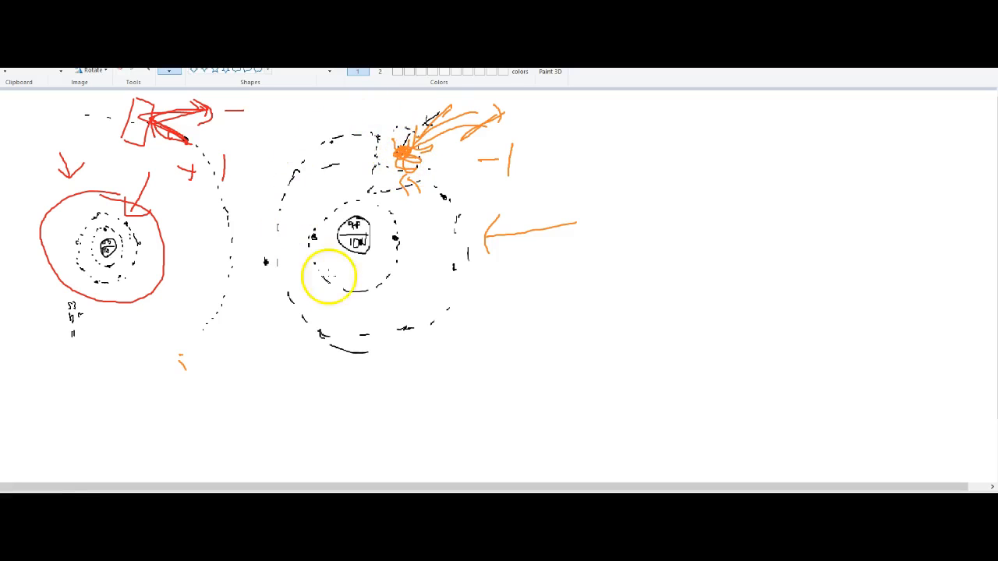
pyautogui.moveTo(327, 277); pyautogui.dragTo(389, 153)
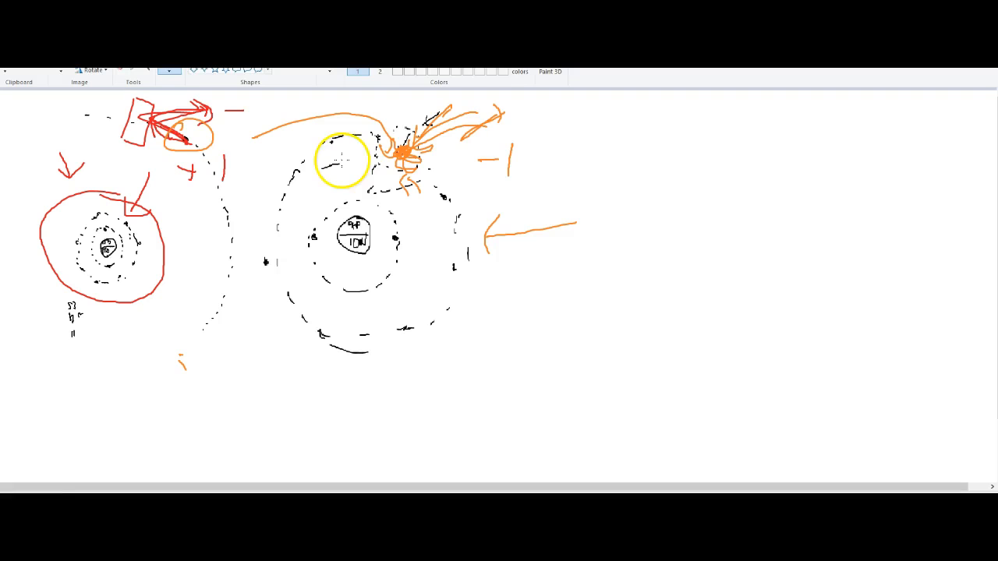
# Step: Circle the +1 and -1 charge labels in orange and write NaF beside the atoms
pyautogui.moveTo(341, 159); pyautogui.dragTo(605, 140)
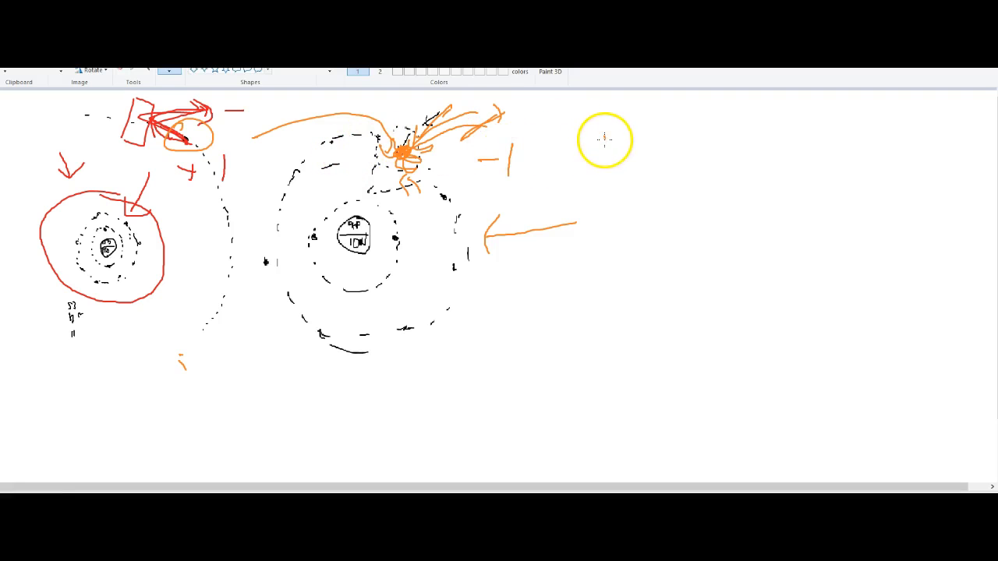
pyautogui.write('Nat')
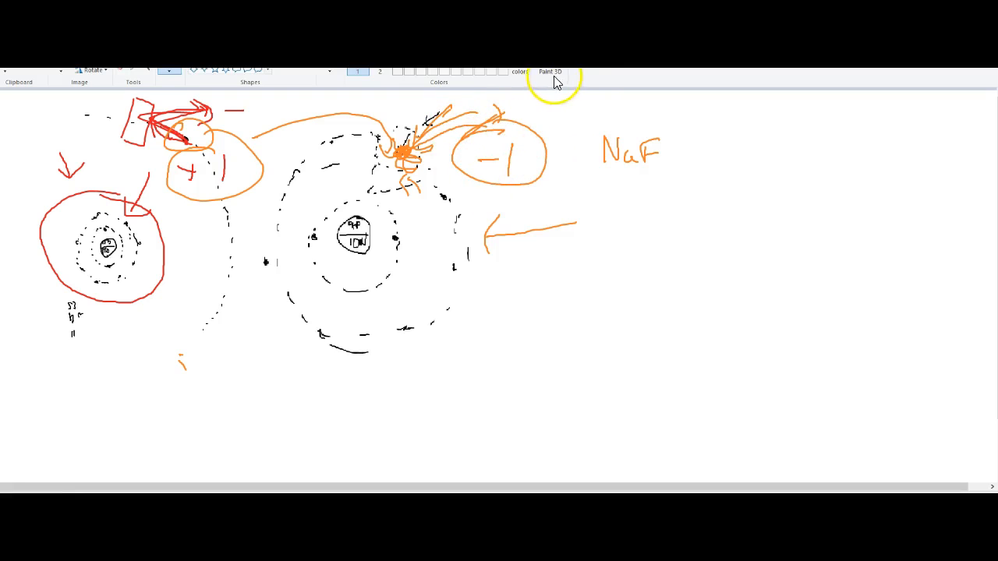
pyautogui.moveTo(538, 95)
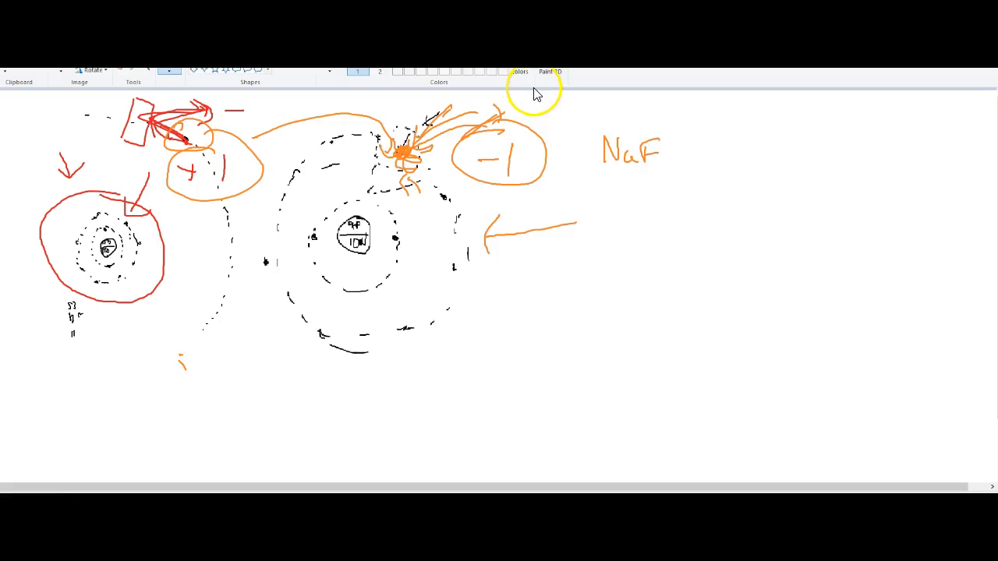
pyautogui.moveTo(530, 94)
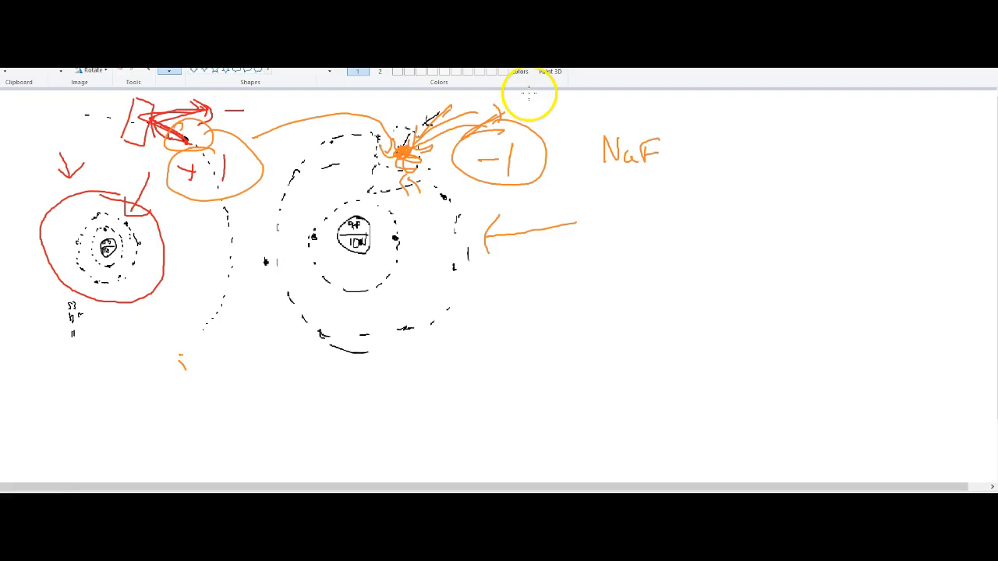
pyautogui.moveTo(393, 272)
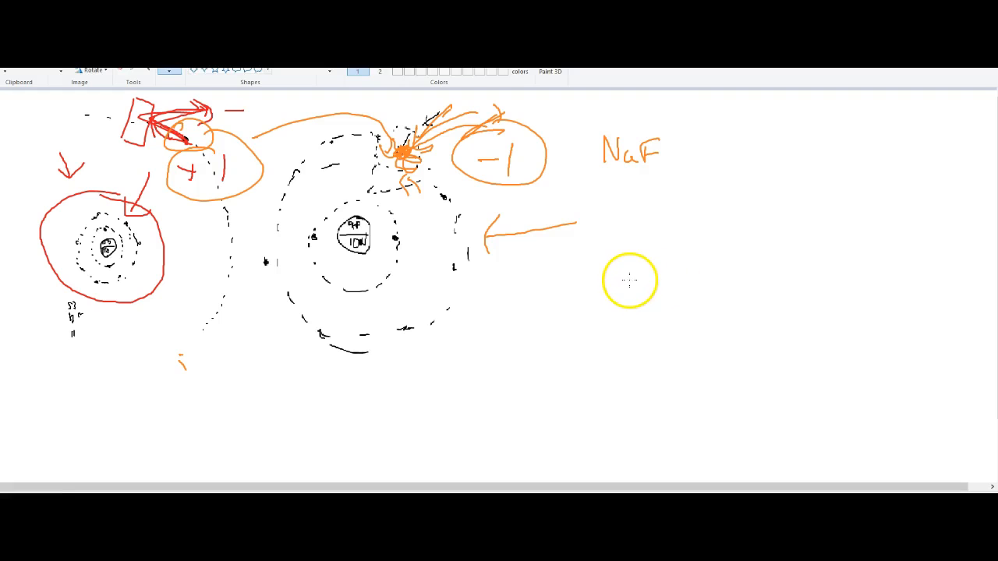
pyautogui.moveTo(627, 277)
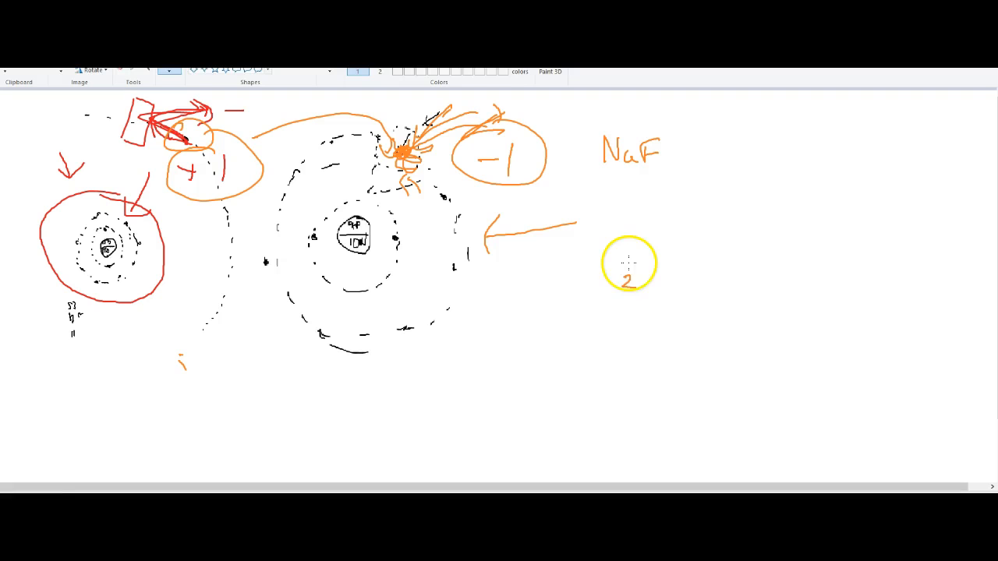
# Step: Write a circled Cl with 8 and 2, and branch a Cl killing things note from NaCl
pyautogui.moveTo(630, 264); pyautogui.dragTo(633, 212)
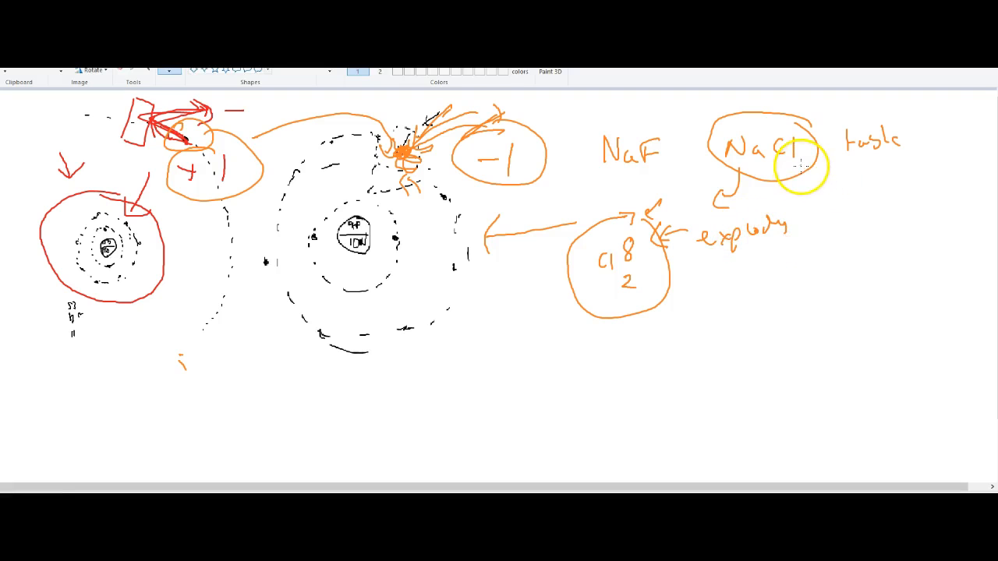
pyautogui.moveTo(798, 163); pyautogui.dragTo(876, 215)
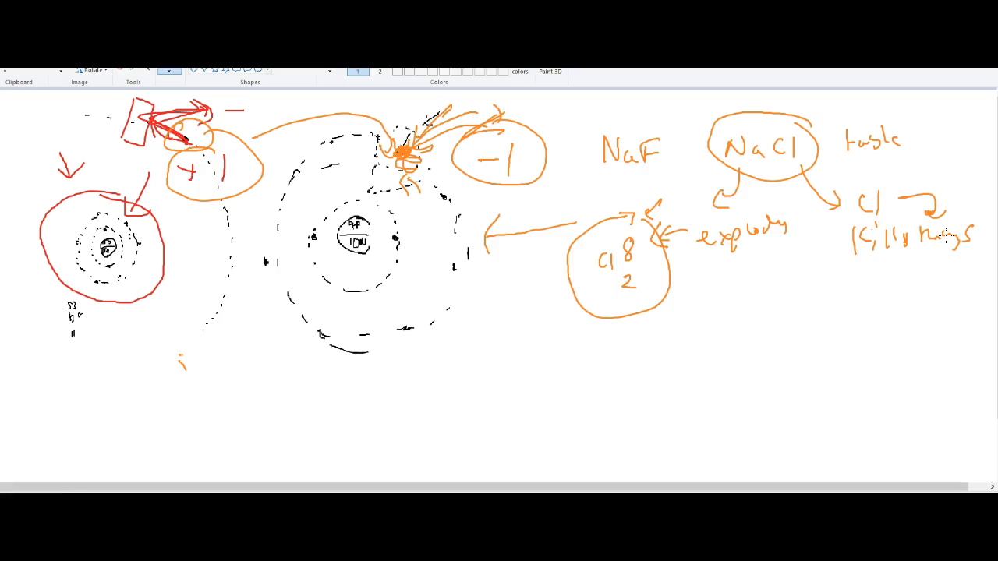
# Step: Draw an extra orange arrow from NaCl down toward the explode note
pyautogui.moveTo(577, 128); pyautogui.dragTo(616, 156)
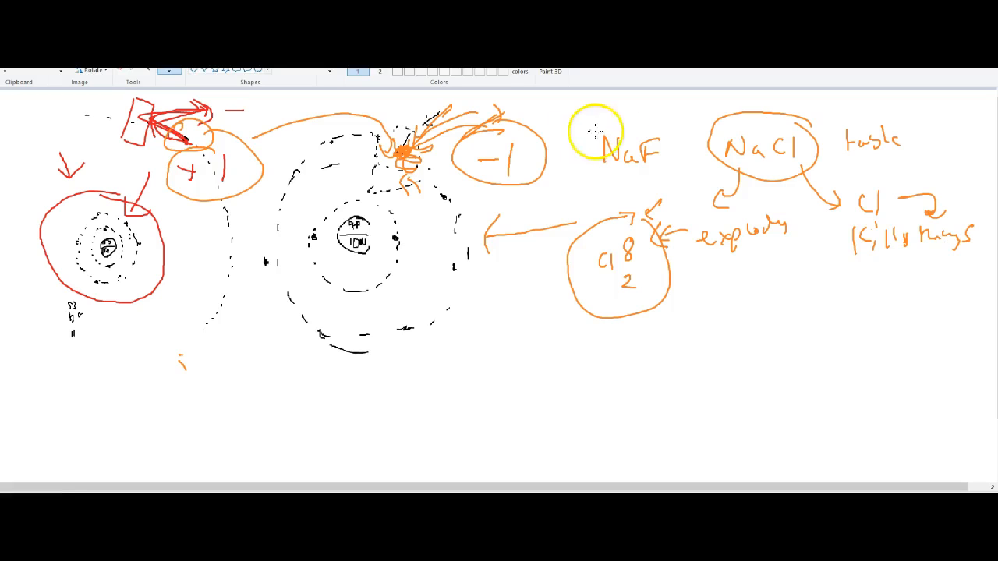
pyautogui.moveTo(584, 222)
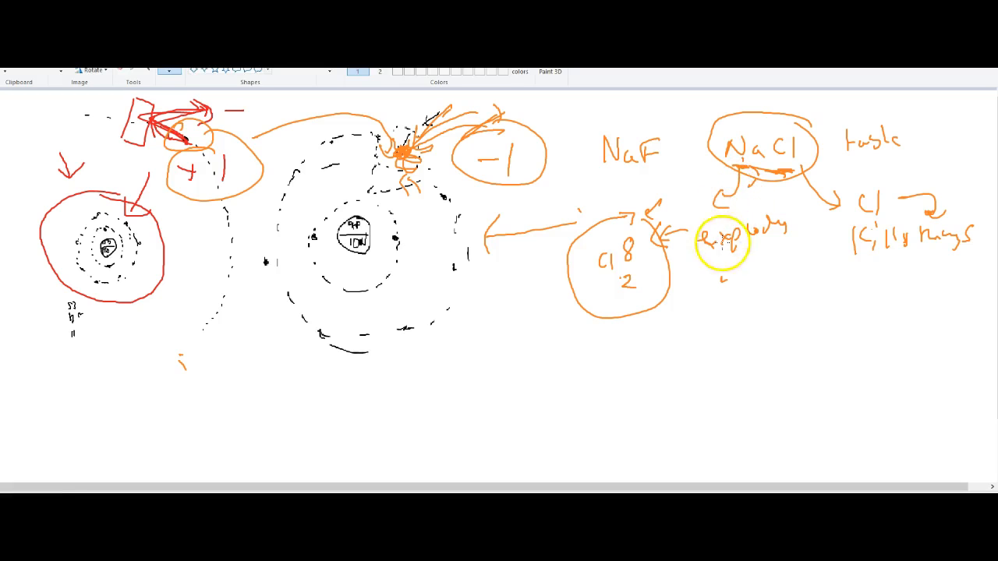
pyautogui.moveTo(636, 355)
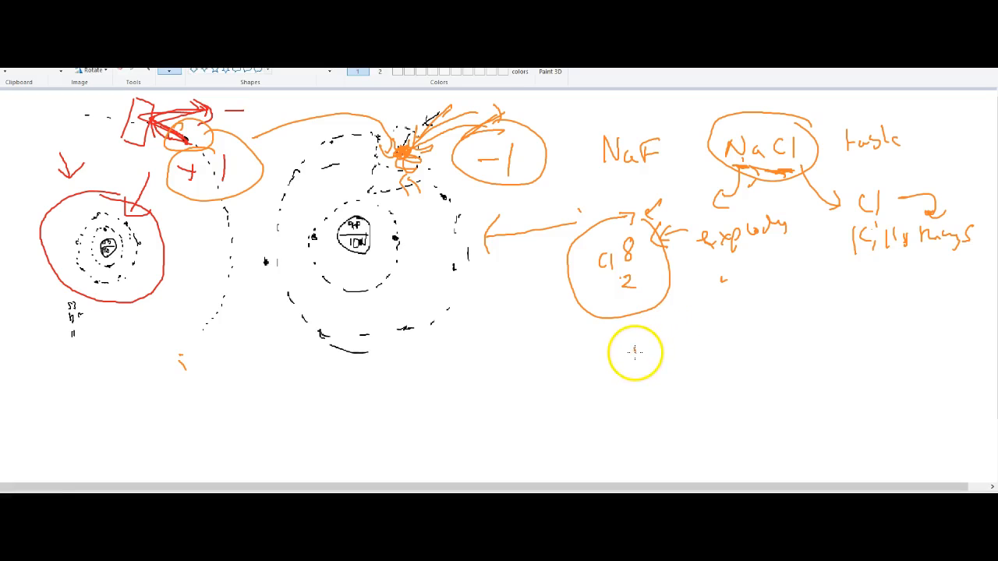
# Step: Start a new picture and discard the sodium chloride sketch without saving
pyautogui.moveTo(631, 343); pyautogui.dragTo(631, 374)
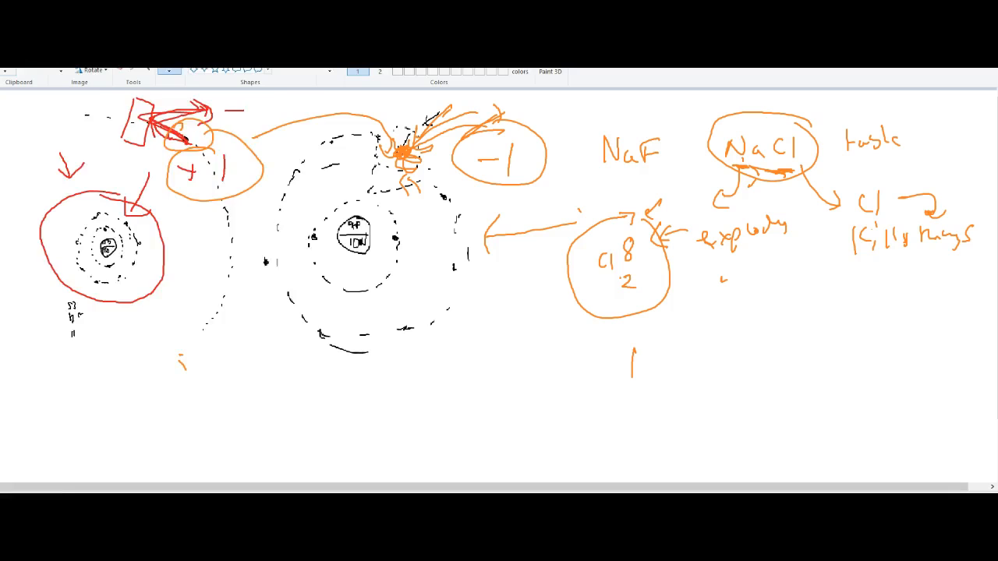
pyautogui.click(8, 72)
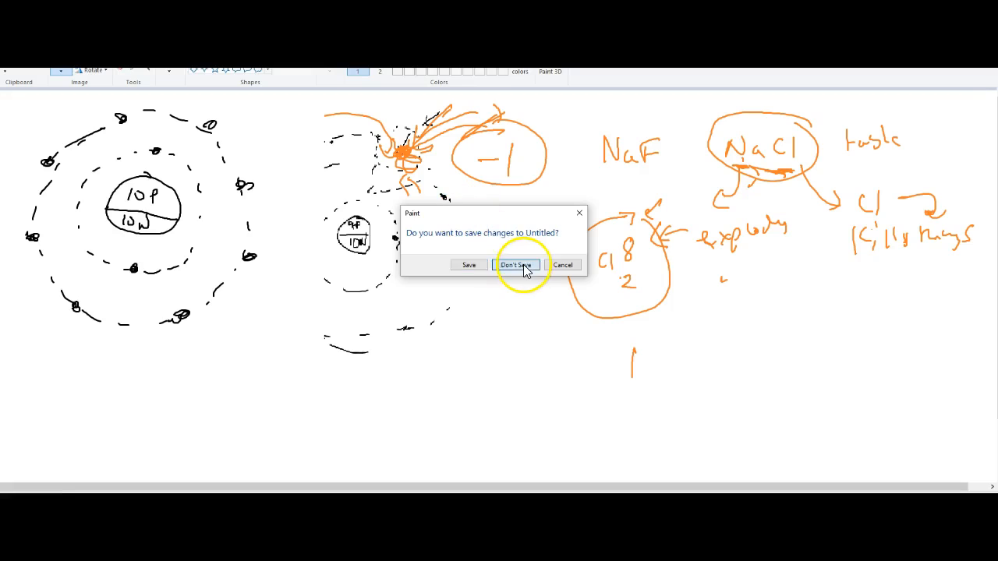
pyautogui.click(516, 265)
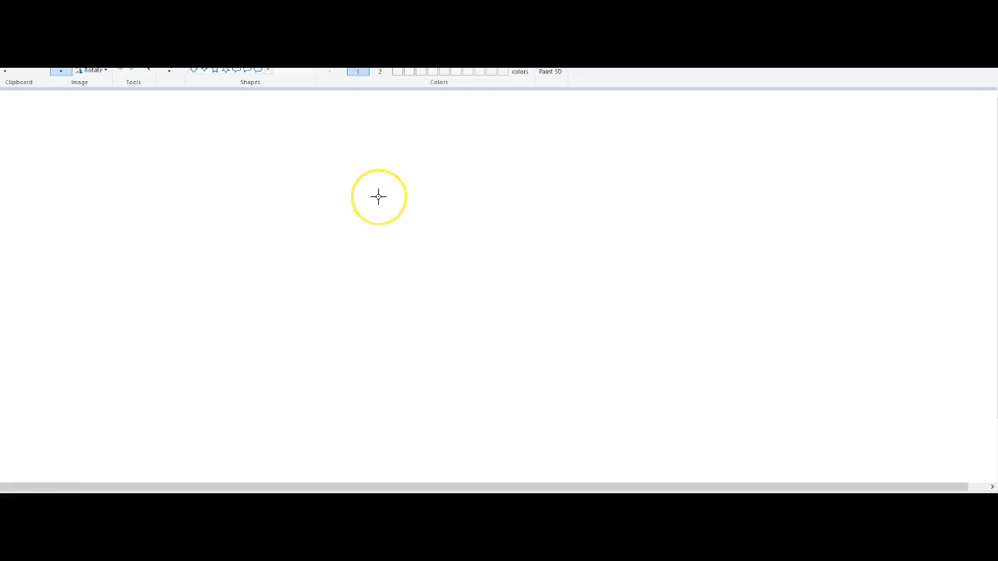
pyautogui.moveTo(237, 182)
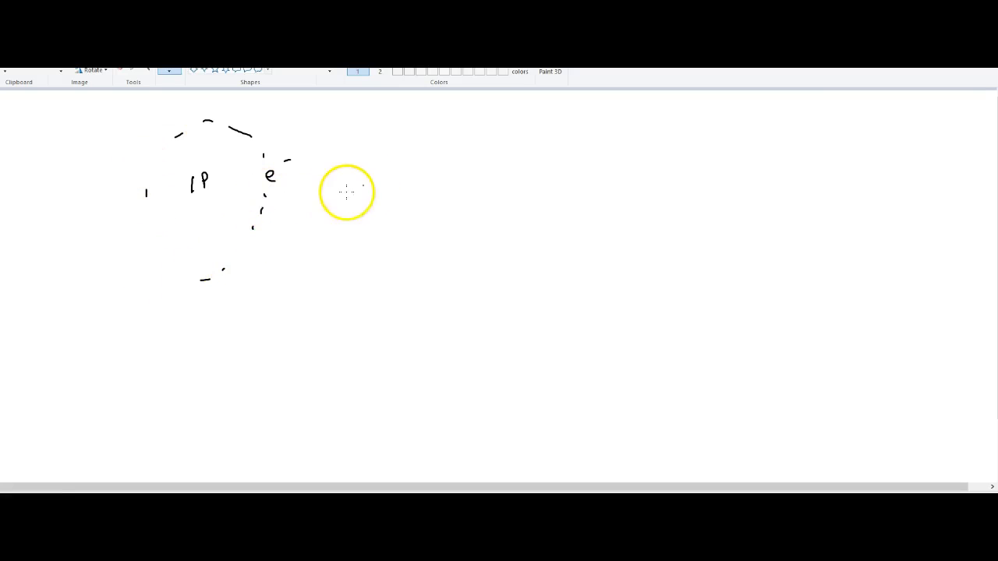
pyautogui.moveTo(185, 208)
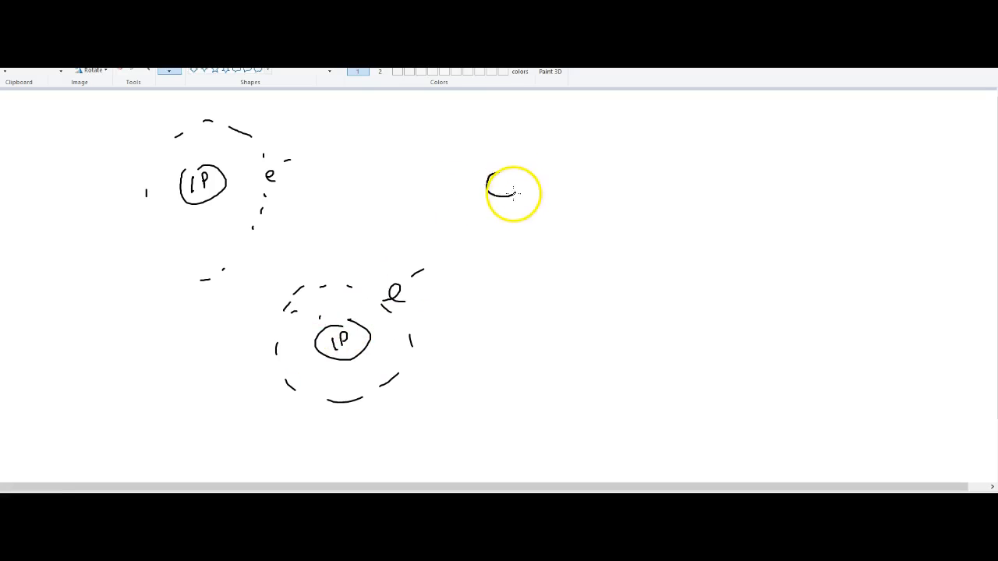
# Step: Sketch the oxygen atom's nucleus and dashed shells with electrons on the outer shell
pyautogui.moveTo(491, 184); pyautogui.dragTo(514, 191)
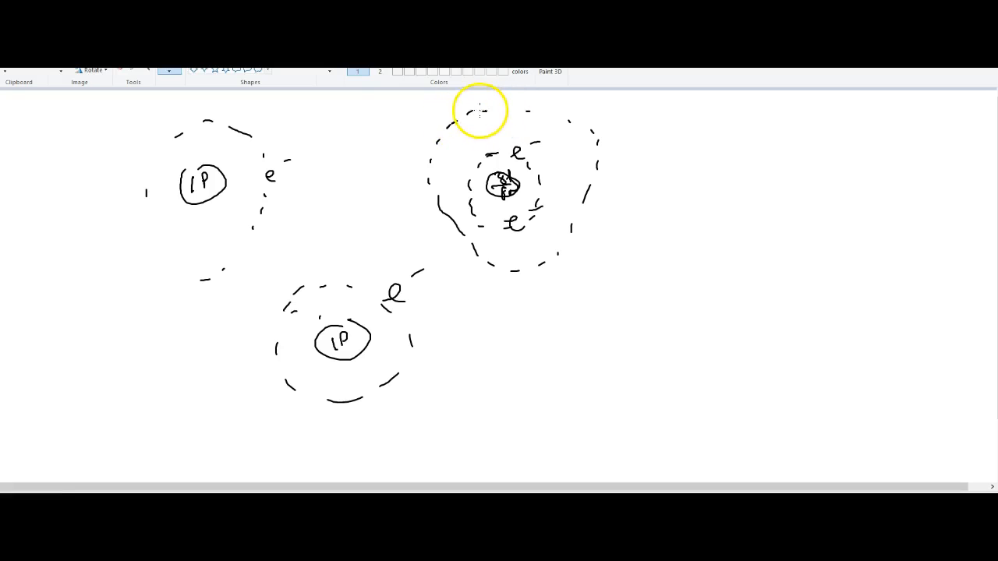
pyautogui.moveTo(480, 113); pyautogui.dragTo(496, 112)
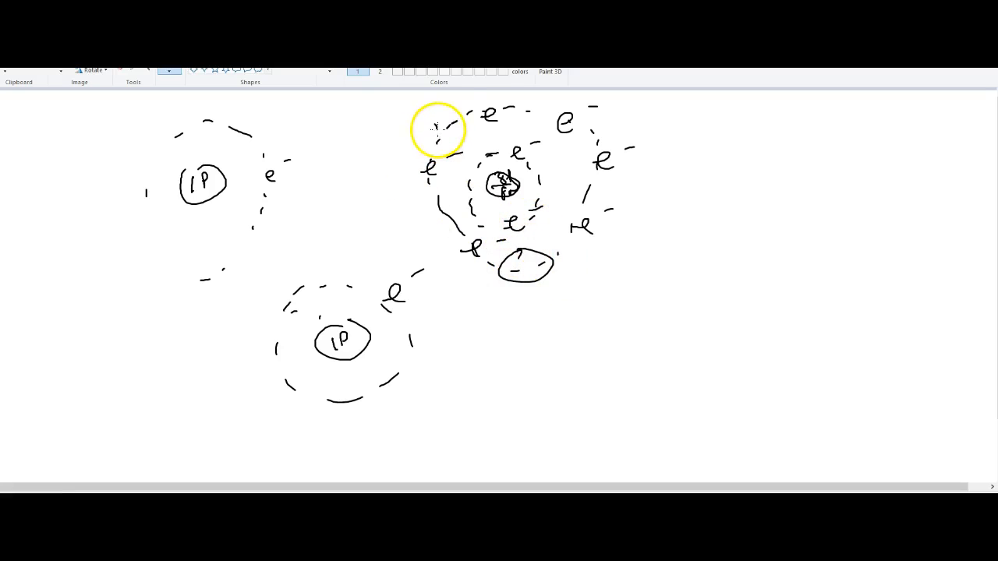
# Step: Draw a curved line linking a hydrogen electron to a gap in oxygen's outer shell
pyautogui.moveTo(258, 164); pyautogui.dragTo(440, 128)
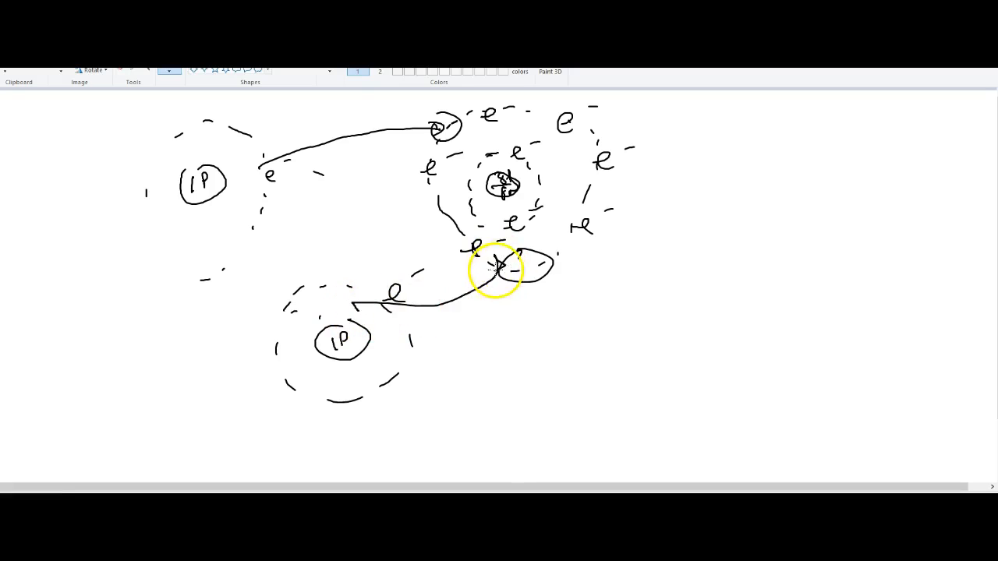
pyautogui.moveTo(460, 252)
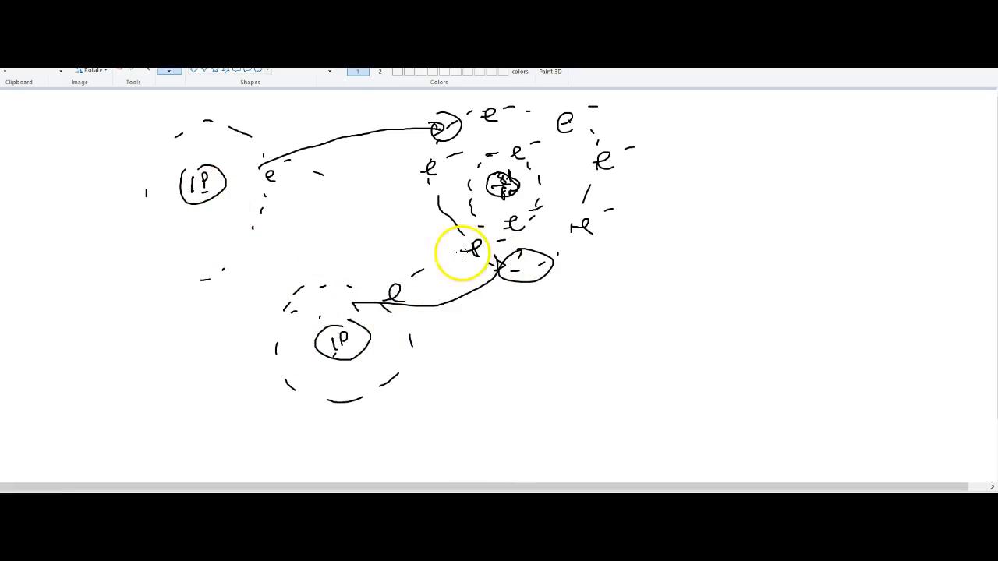
# Step: Draw arrows marking the shared bonding electrons of the water molecule
pyautogui.moveTo(462, 251); pyautogui.dragTo(714, 209)
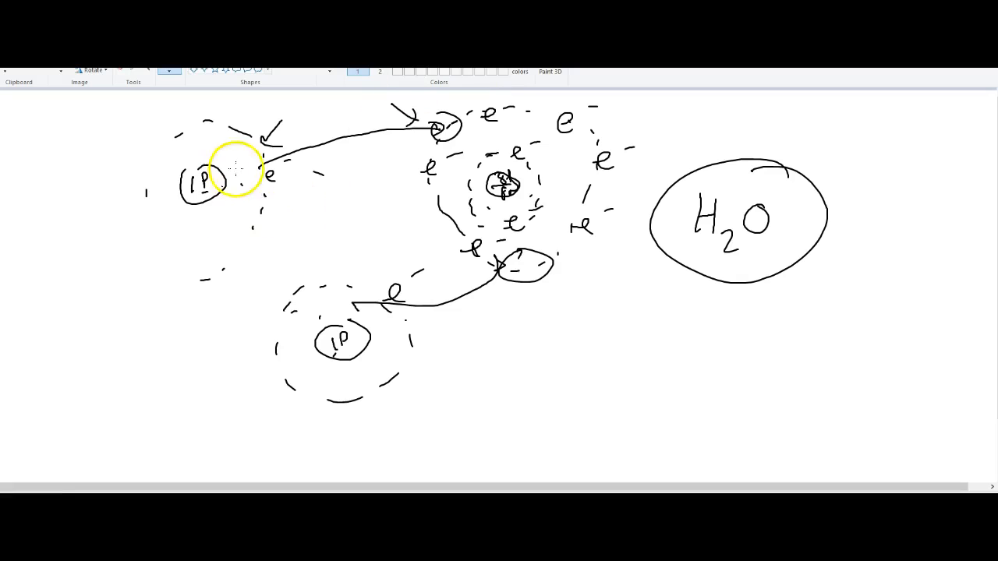
pyautogui.moveTo(543, 184)
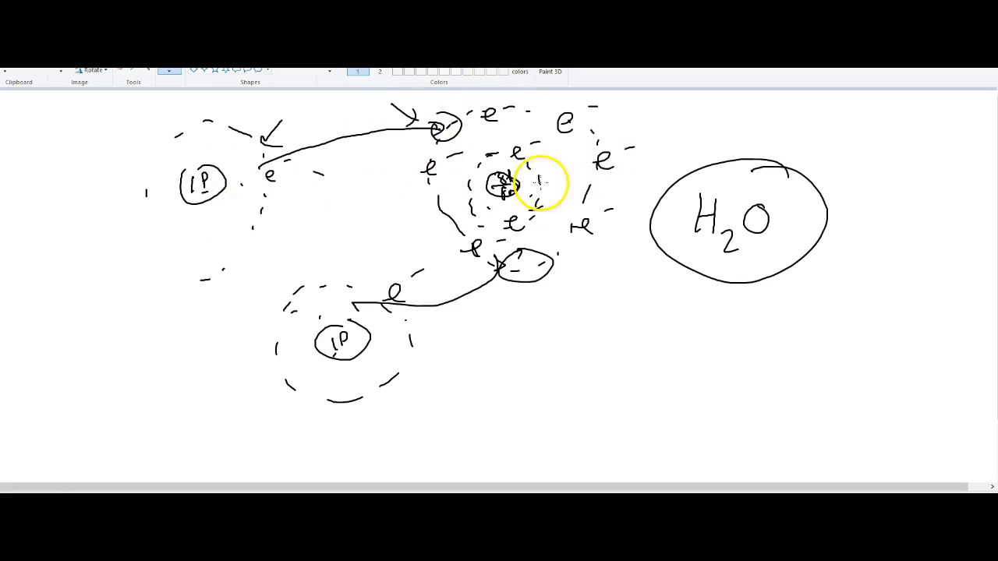
pyautogui.moveTo(68, 433)
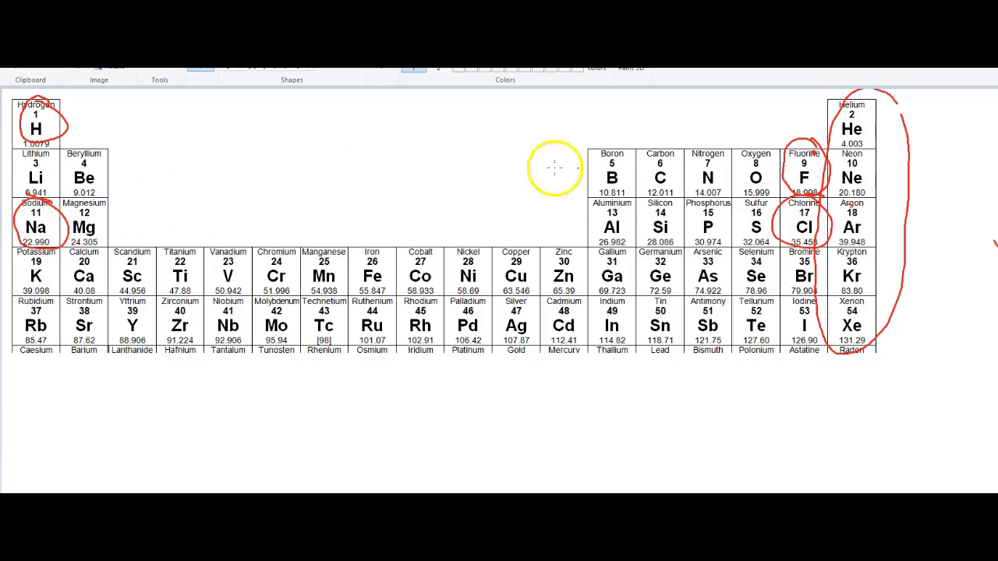
# Step: Circle the whole first column of elements on the periodic table in red
pyautogui.moveTo(555, 169); pyautogui.dragTo(852, 162)
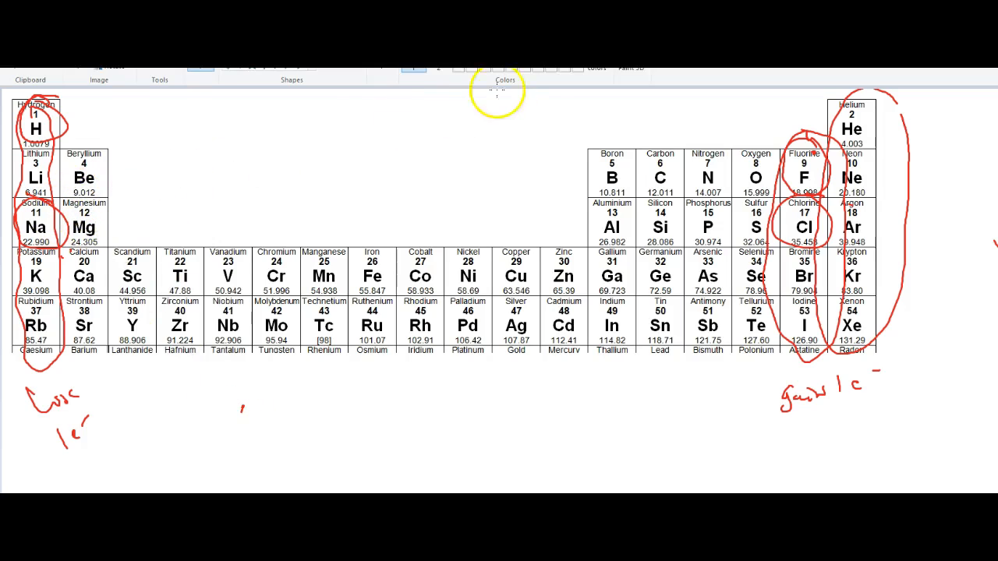
pyautogui.moveTo(188, 161)
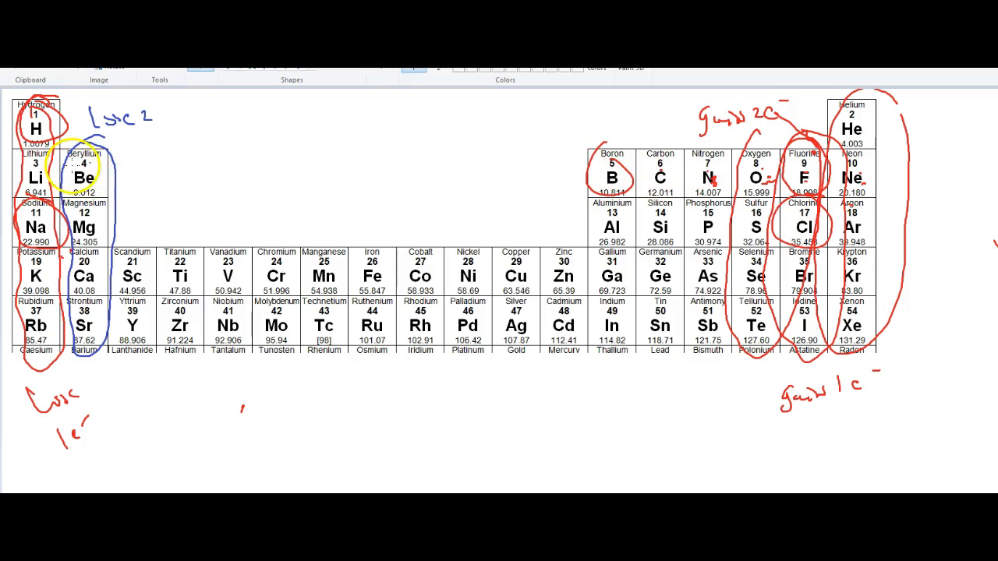
pyautogui.moveTo(455, 137)
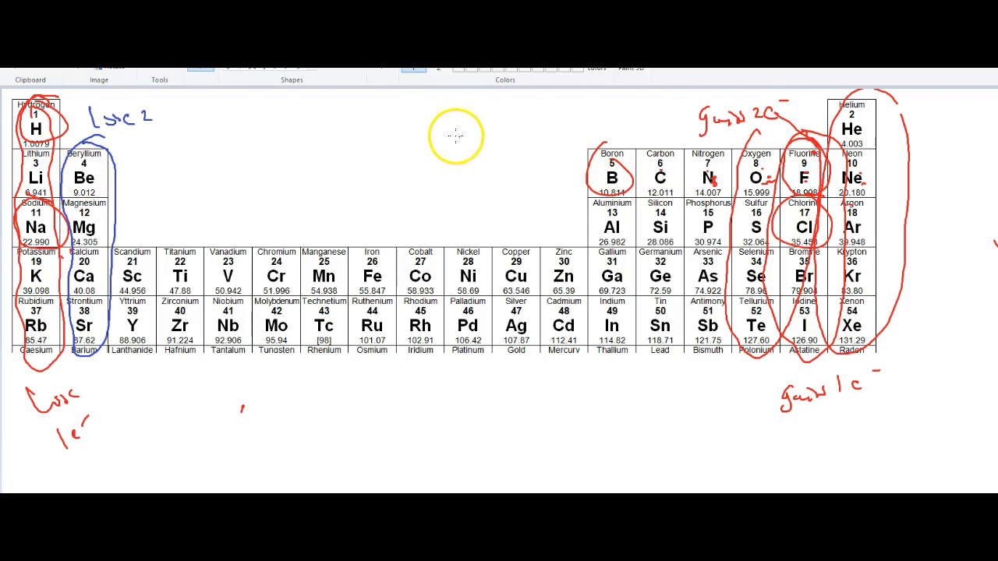
pyautogui.moveTo(455, 137); pyautogui.dragTo(561, 112)
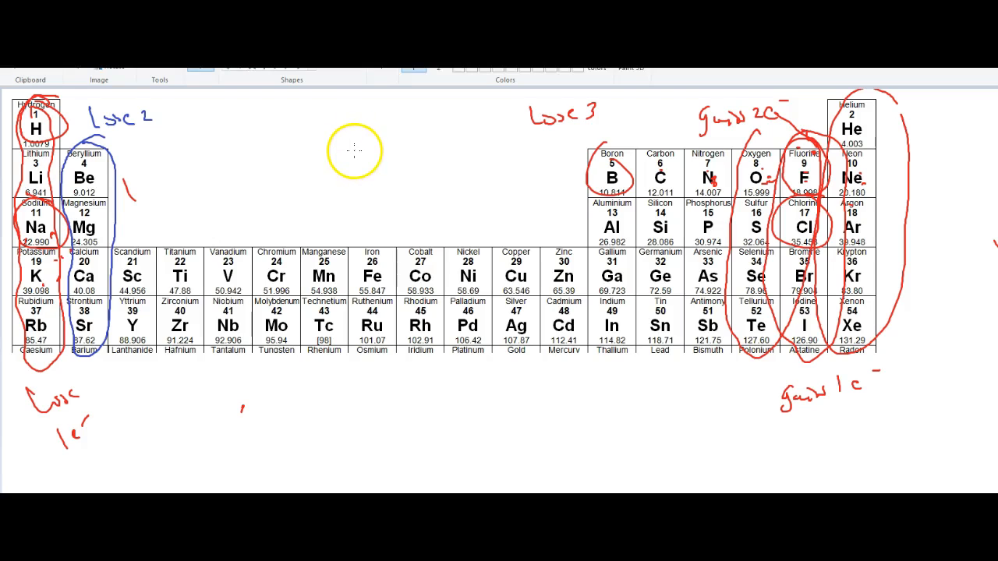
pyautogui.moveTo(357, 131)
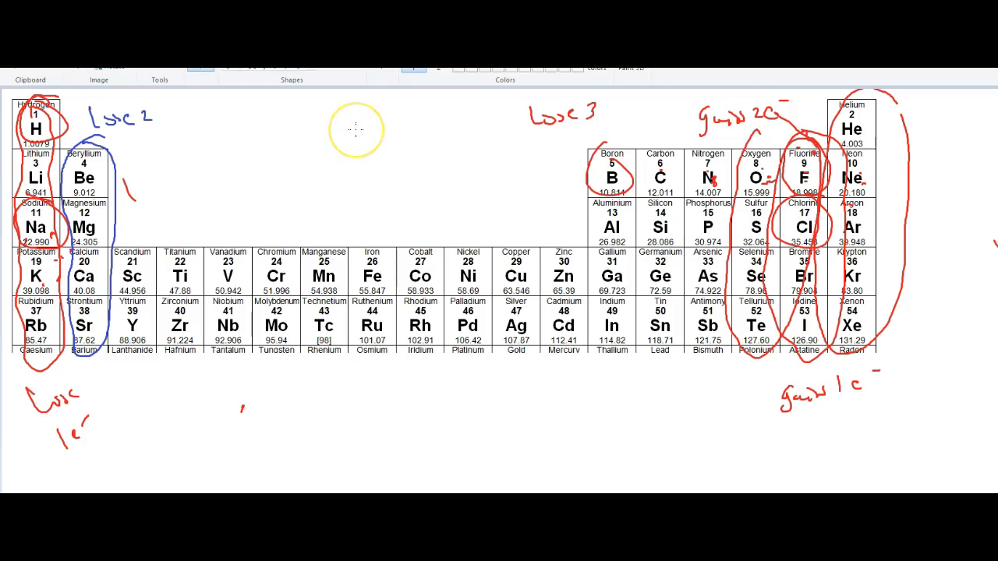